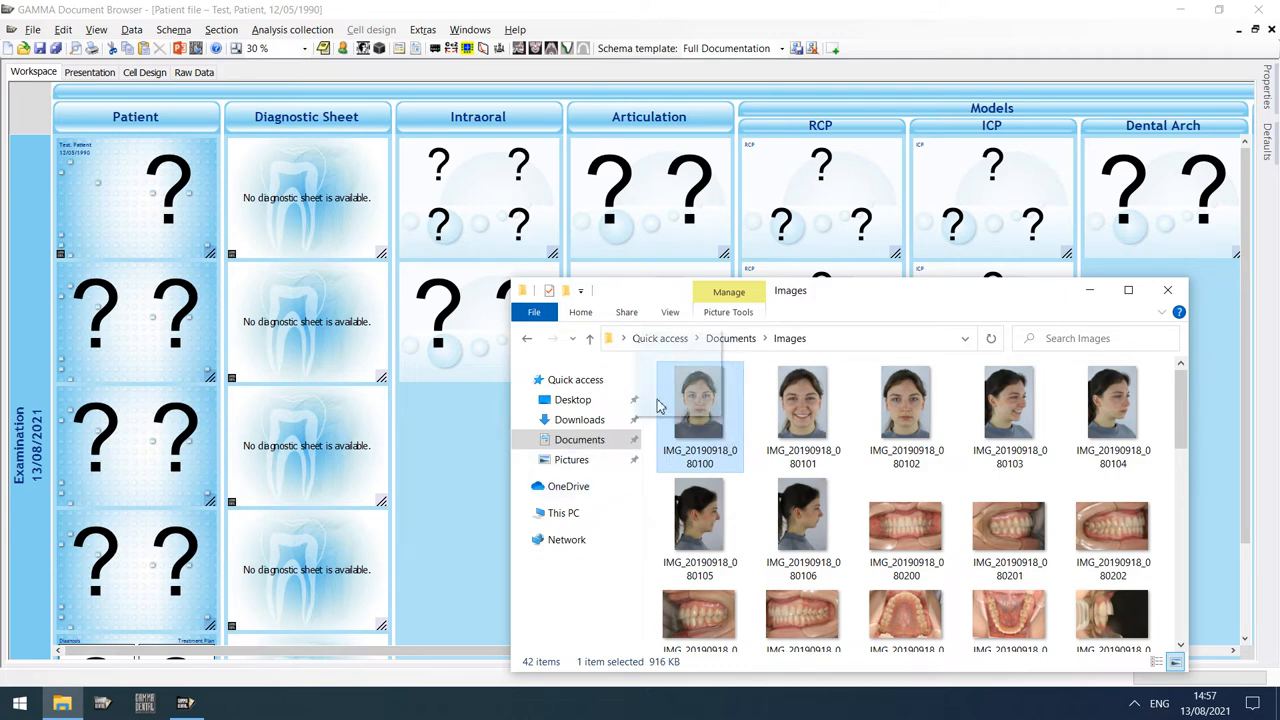
{"action": "mouse_move", "coordinate": [170, 190]}
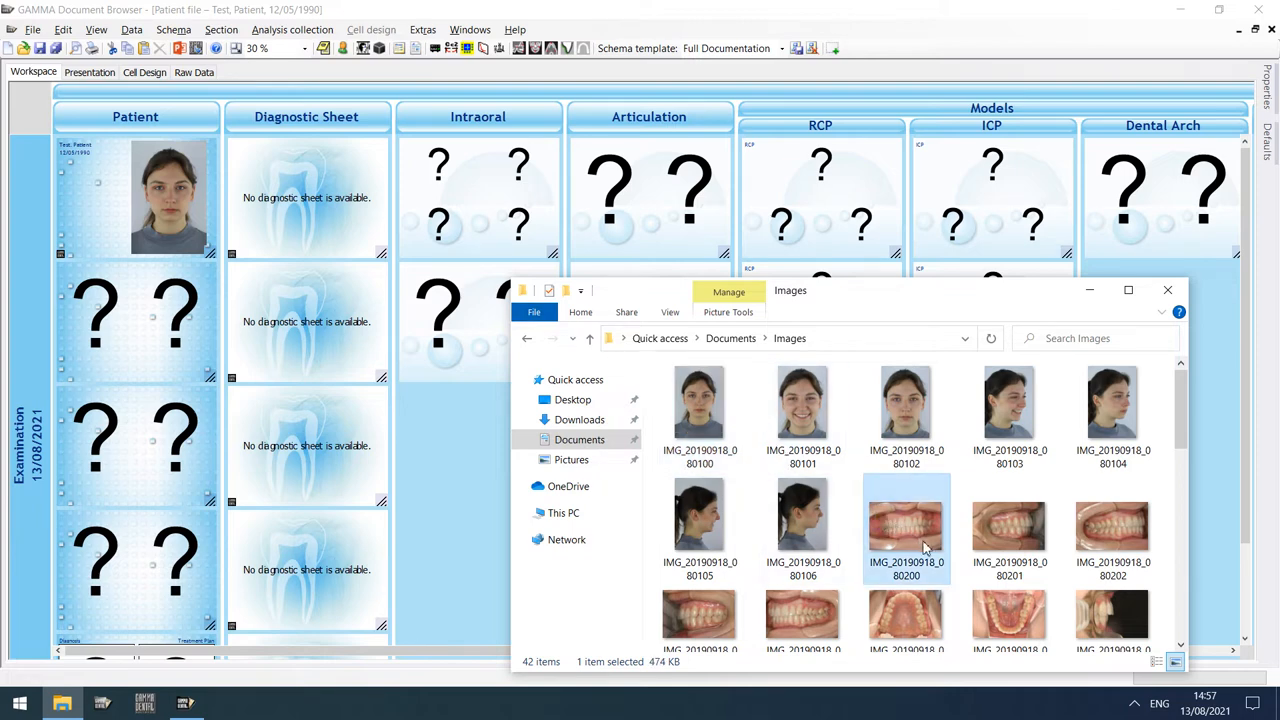
{"action": "mouse_move", "coordinate": [460, 244]}
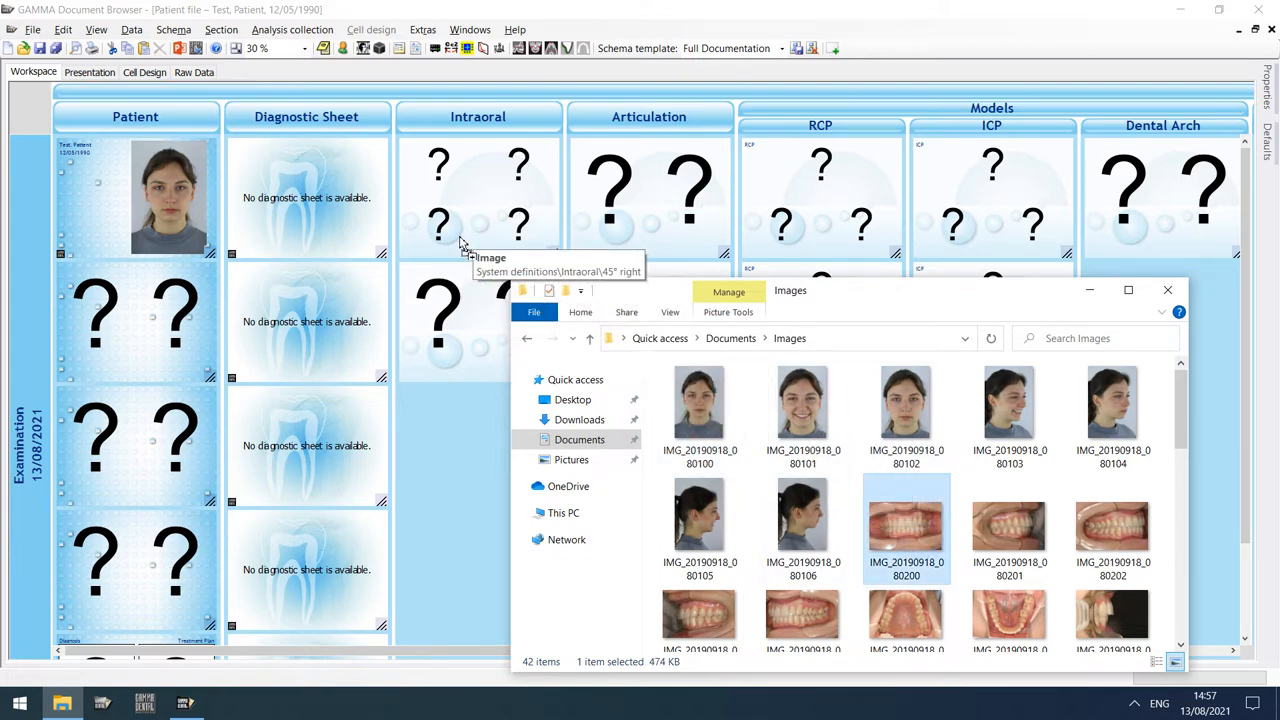
{"action": "mouse_move", "coordinate": [500, 188]}
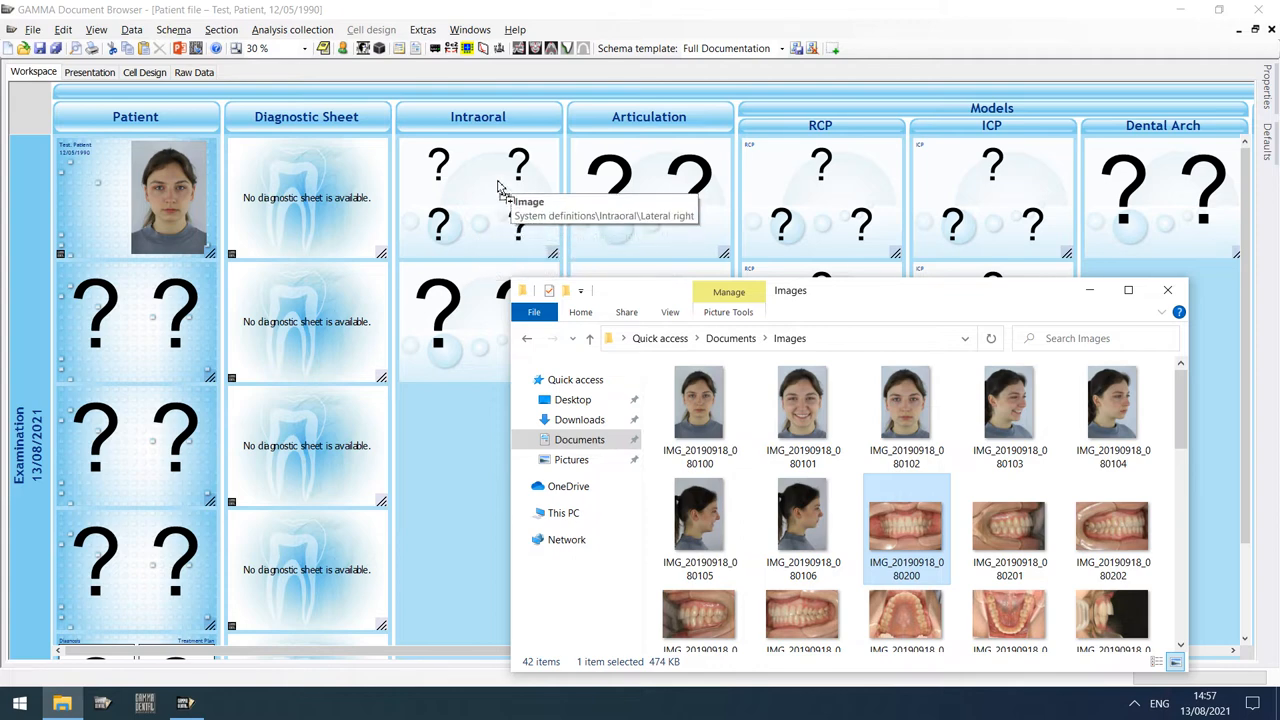
{"action": "mouse_move", "coordinate": [440, 176]}
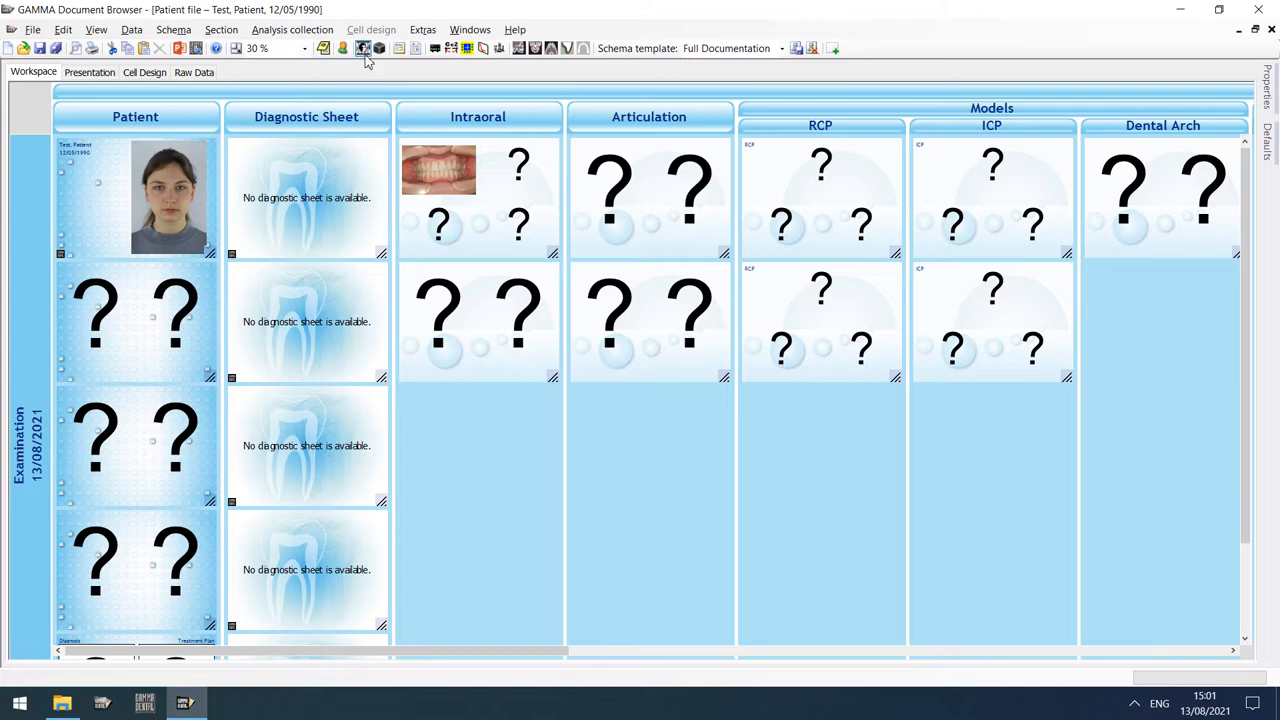
Step: Import the patient face photos from the Images folder into the Image Assistant
{"action": "left_click", "coordinate": [364, 48]}
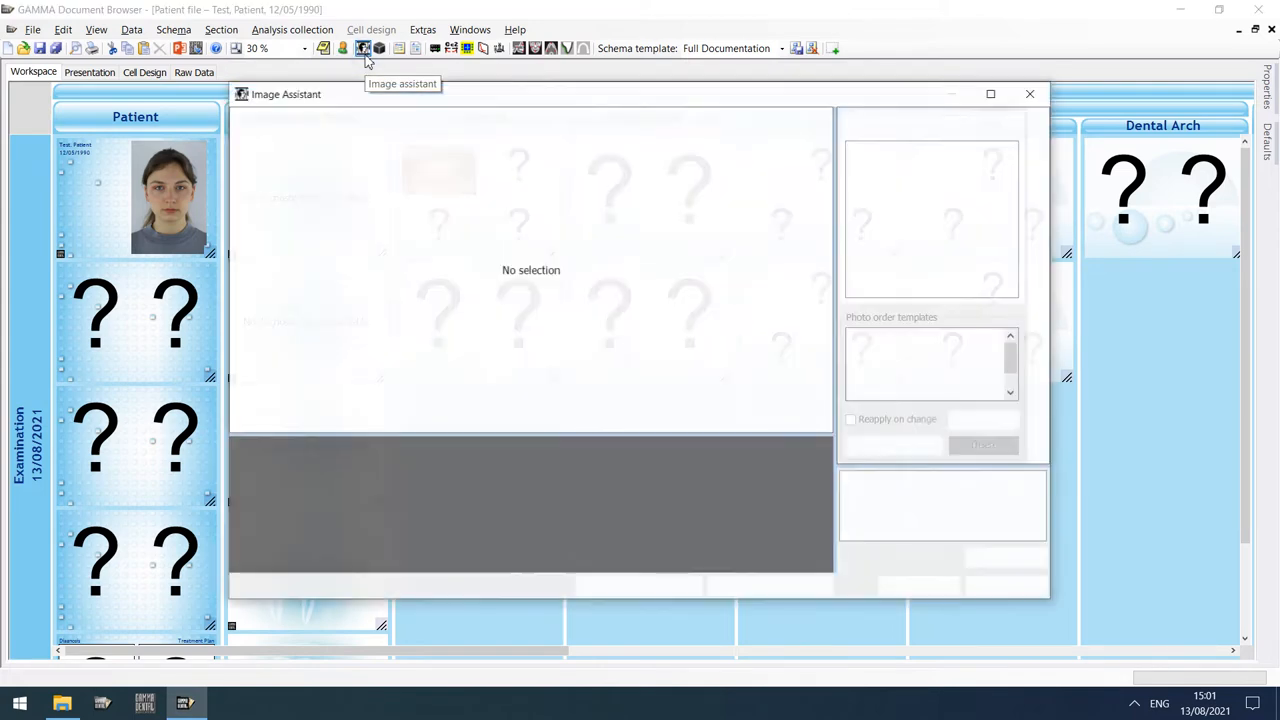
{"action": "left_click", "coordinate": [364, 48]}
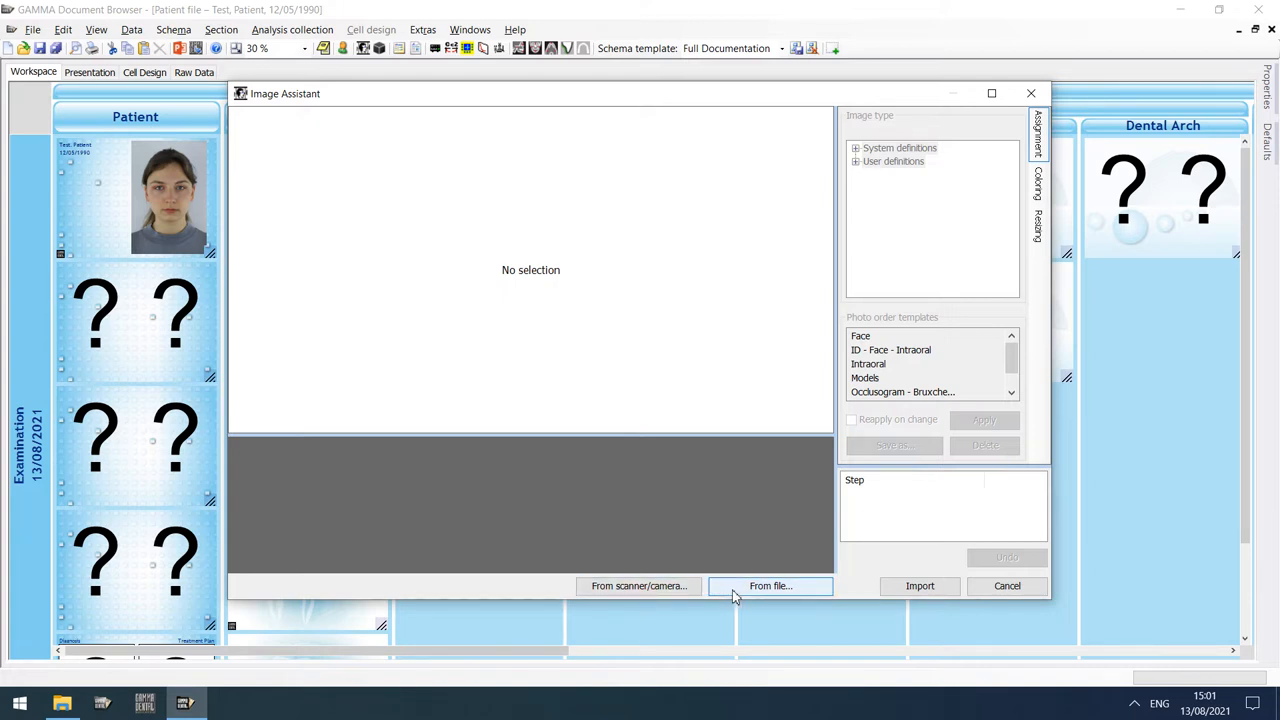
{"action": "left_click", "coordinate": [770, 584]}
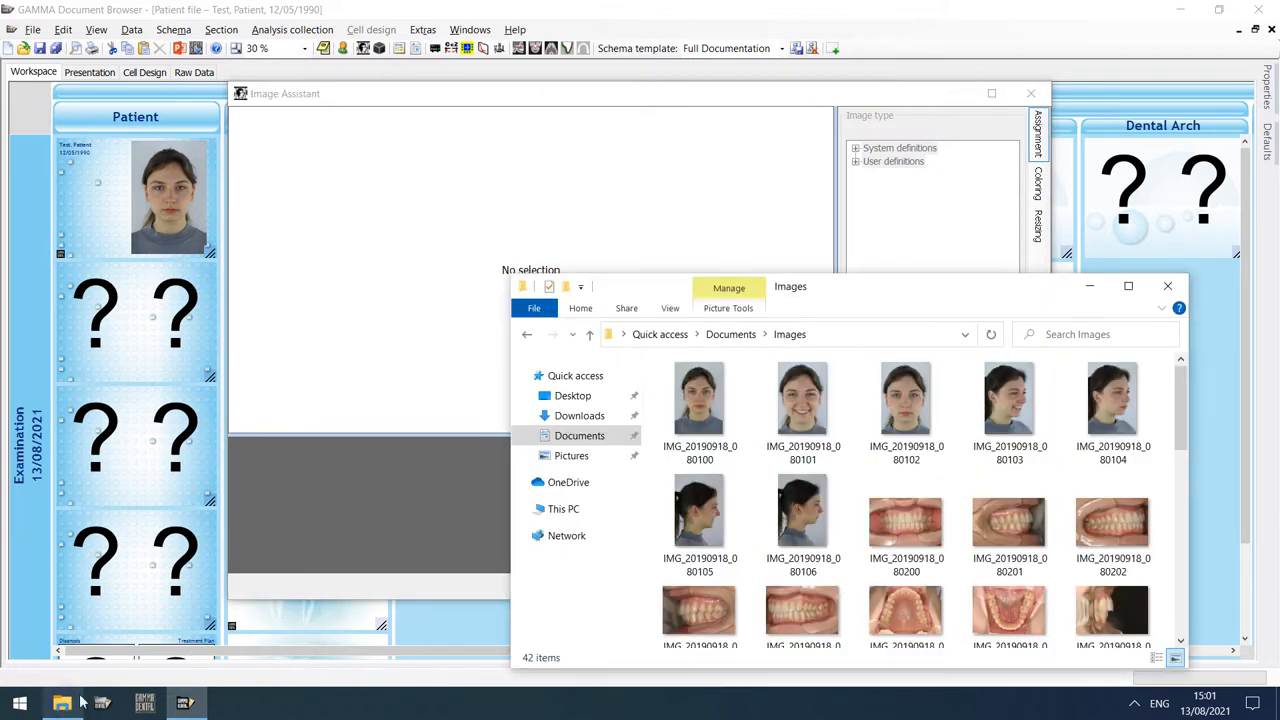
{"action": "left_click", "coordinate": [804, 398]}
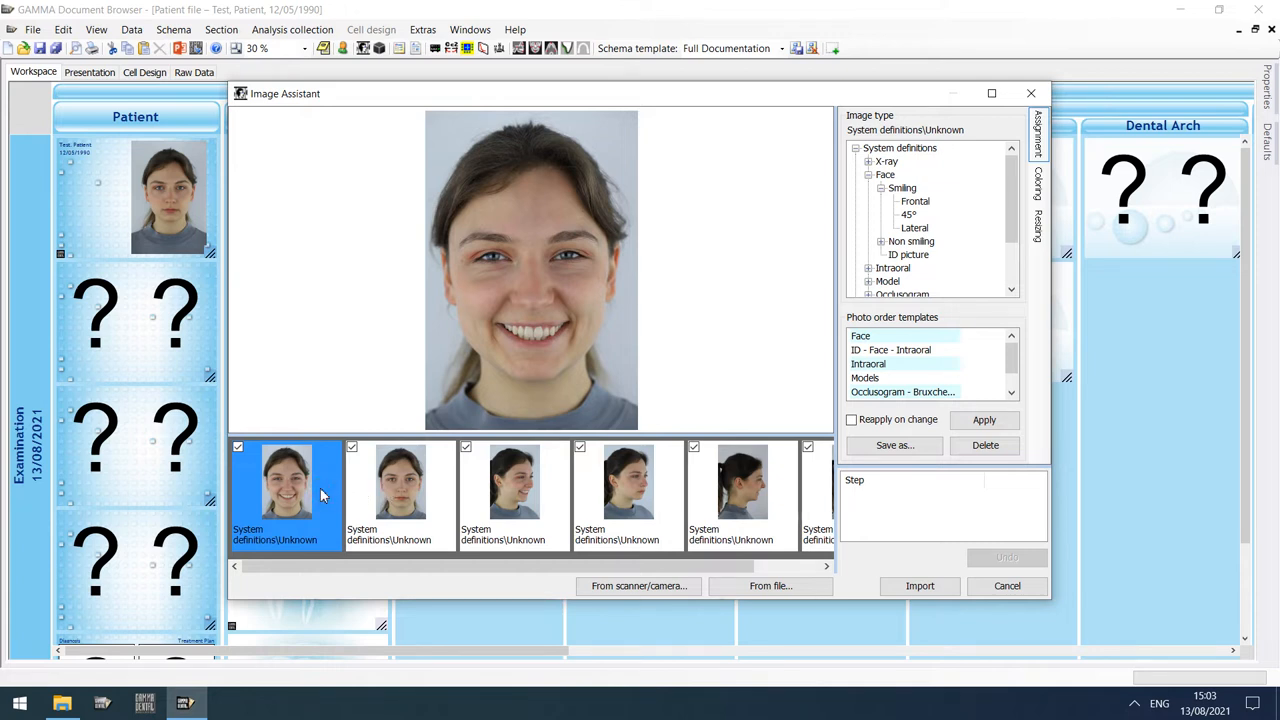
Step: Assign Face image types to the photos, the profile photo as Face\Non smiling\Lateral
{"action": "right_click", "coordinate": [400, 480]}
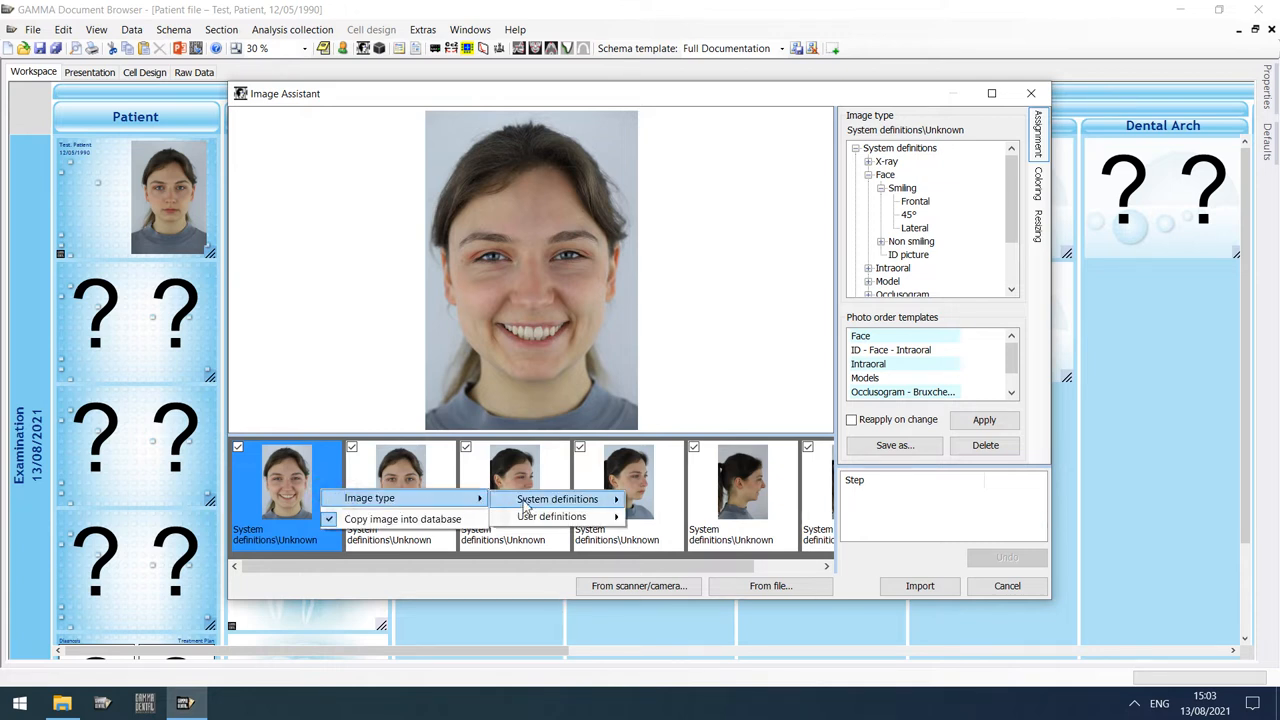
{"action": "left_click", "coordinate": [556, 498]}
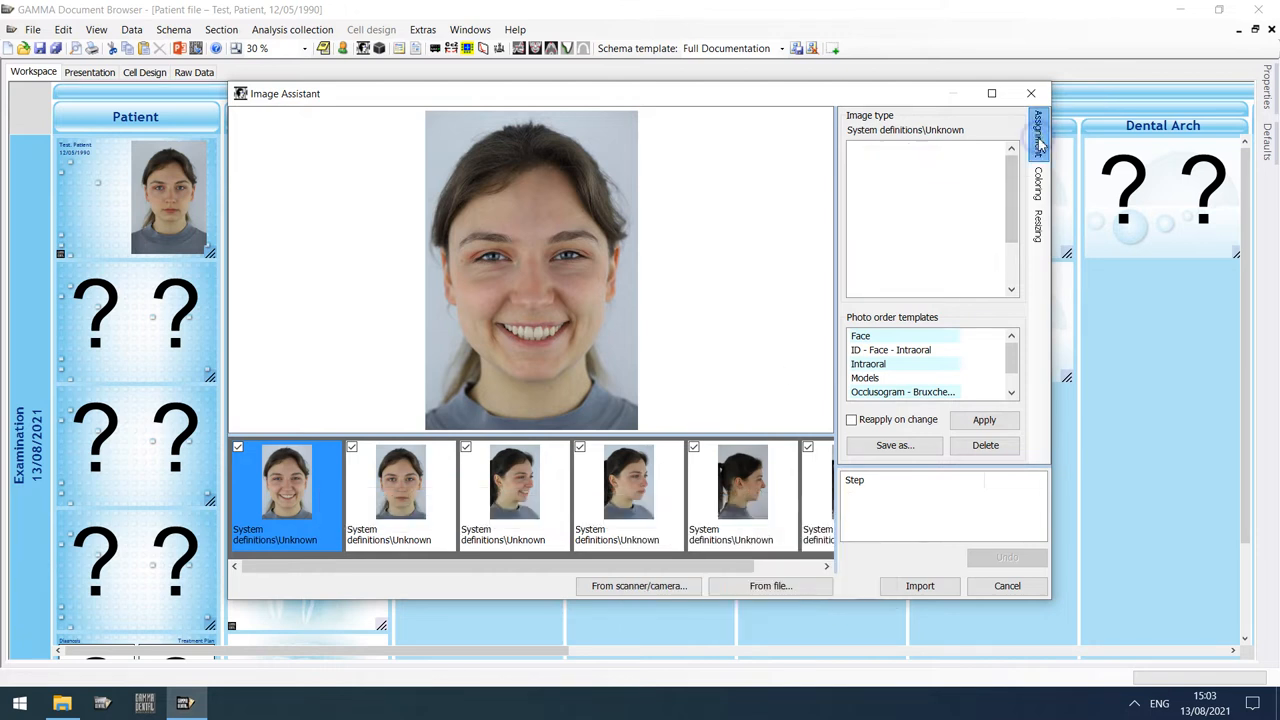
{"action": "left_click", "coordinate": [914, 200]}
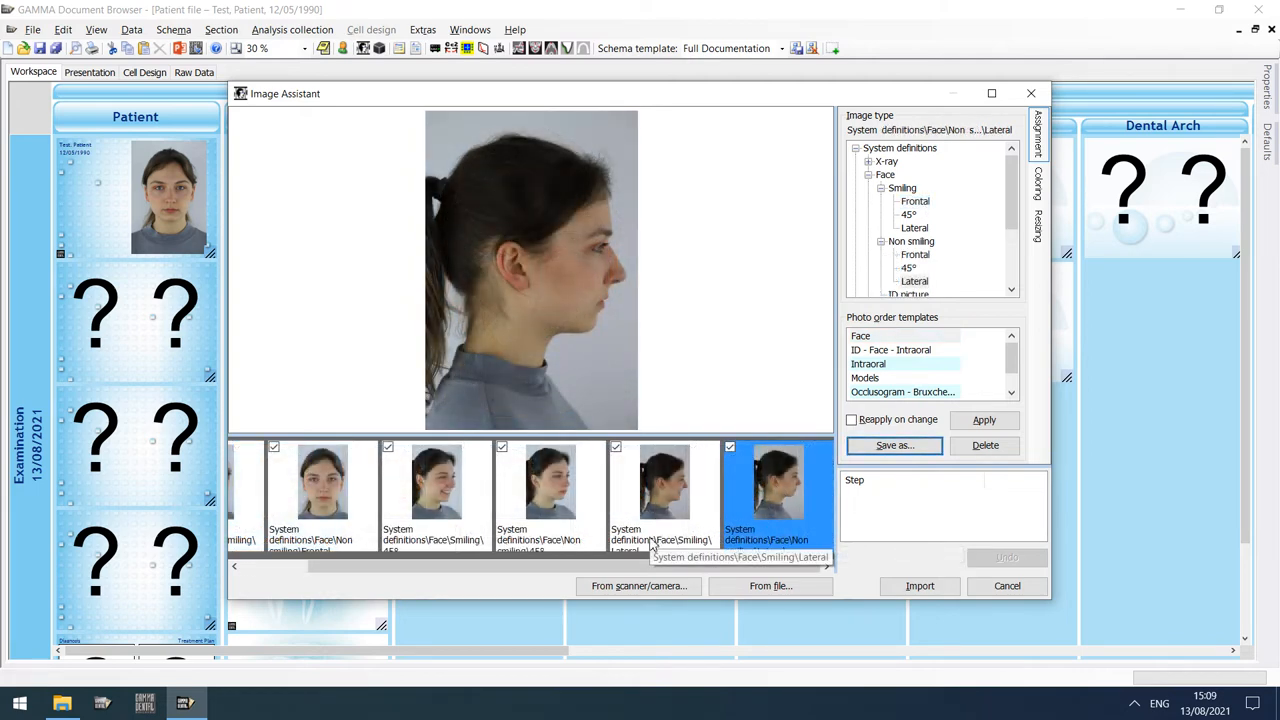
{"action": "mouse_move", "coordinate": [864, 404]}
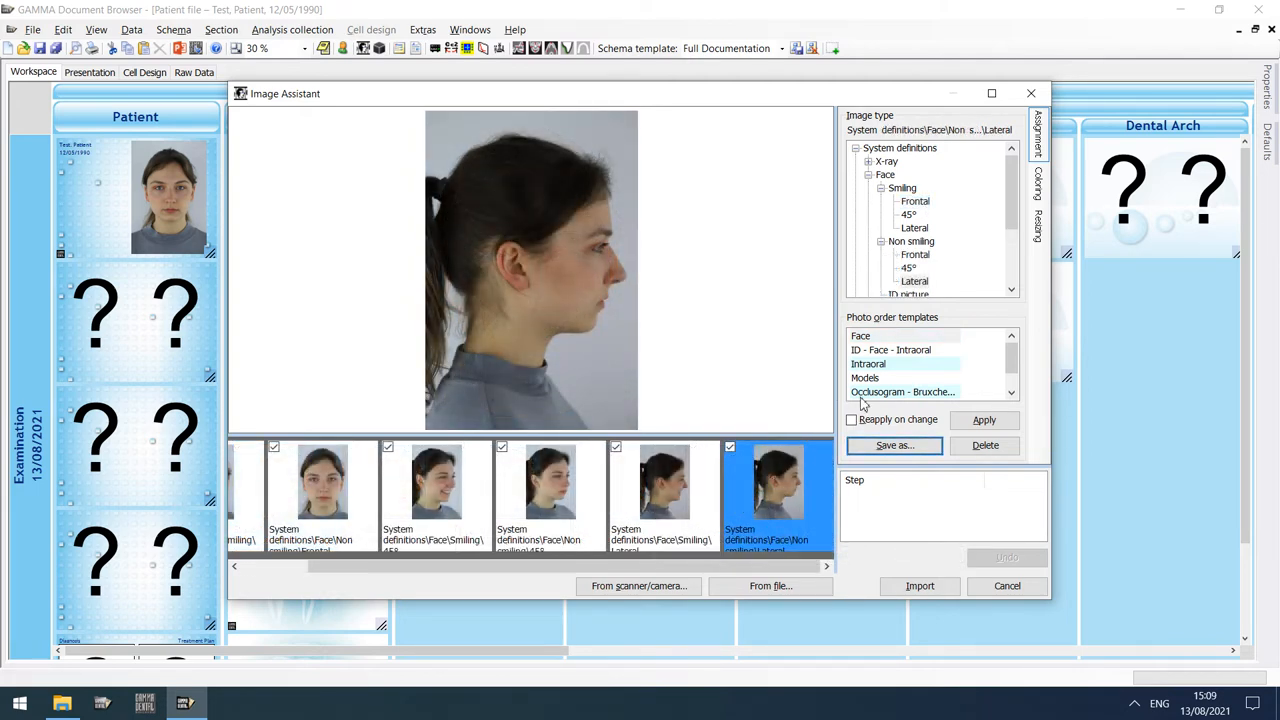
Step: Save the photo order as a new template Face2 based on Face and apply it
{"action": "left_click", "coordinate": [892, 444]}
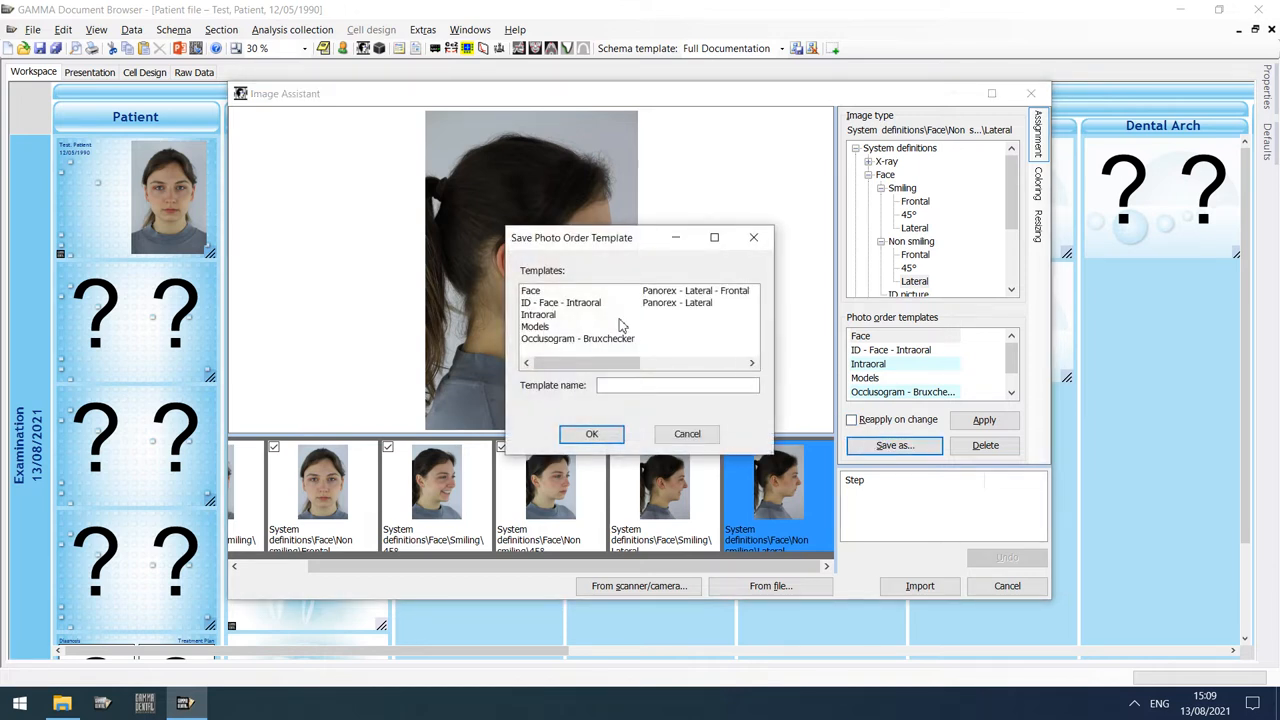
{"action": "left_click", "coordinate": [532, 290]}
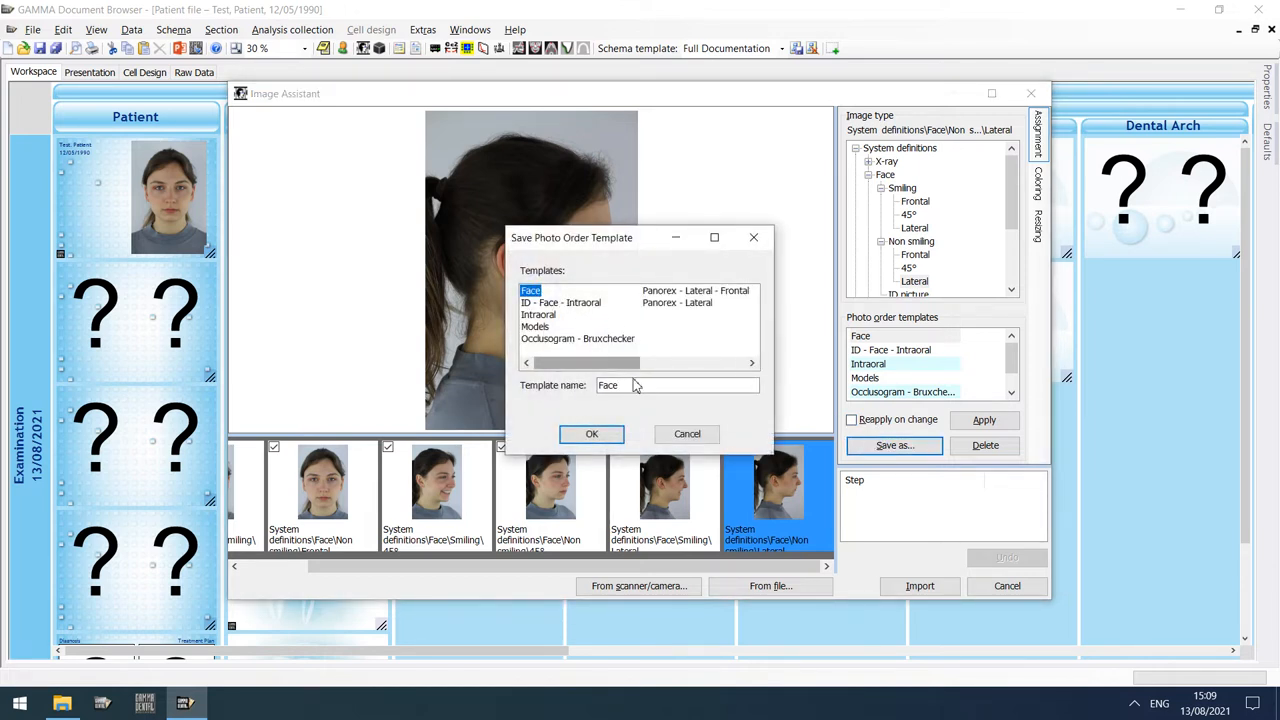
{"action": "left_click", "coordinate": [592, 432]}
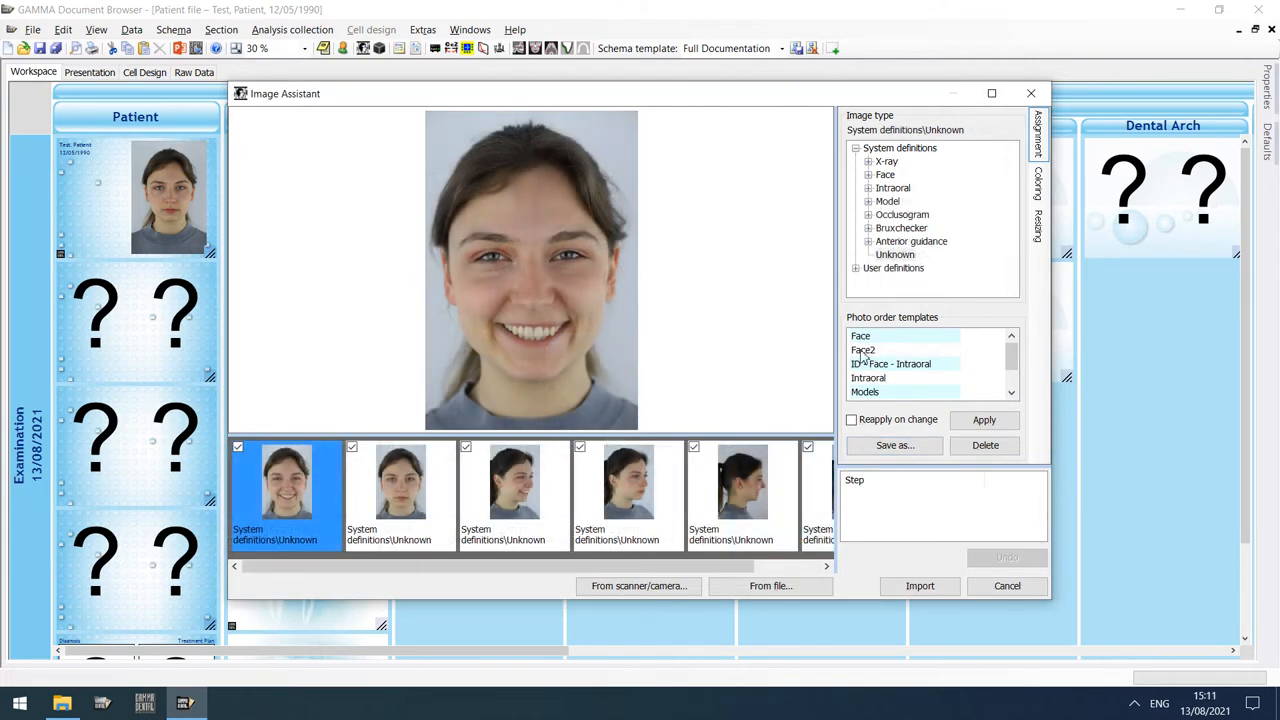
{"action": "left_click", "coordinate": [862, 348]}
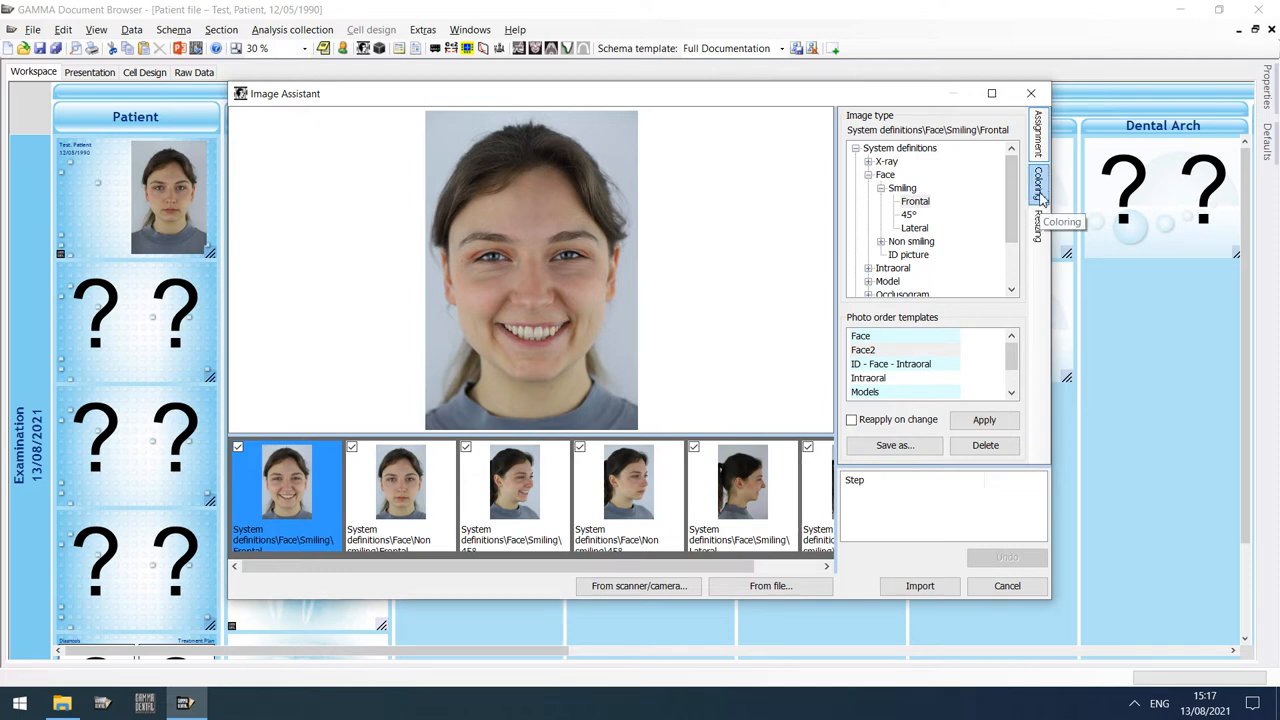
Step: Raise the smiling face photo's brightness to +15% and contrast to +17% in Quality
{"action": "left_click", "coordinate": [1040, 190]}
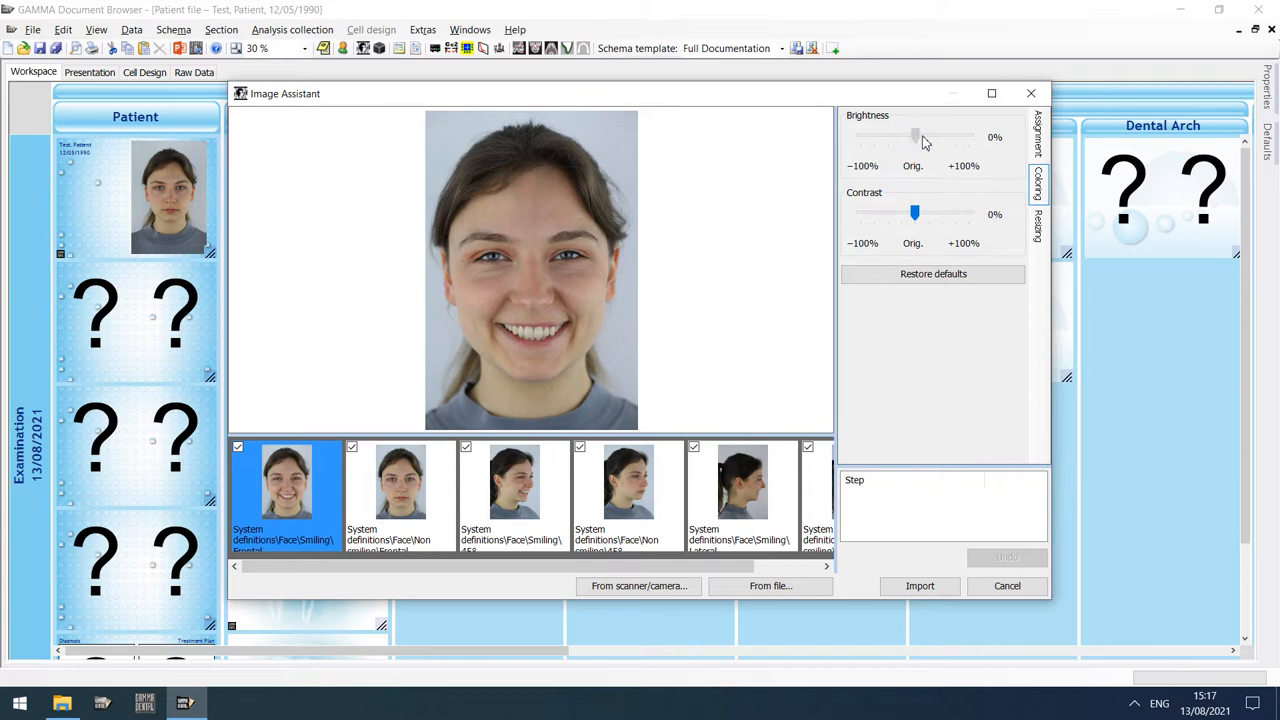
{"action": "left_click_drag", "start_coordinate": [916, 136], "coordinate": [922, 136]}
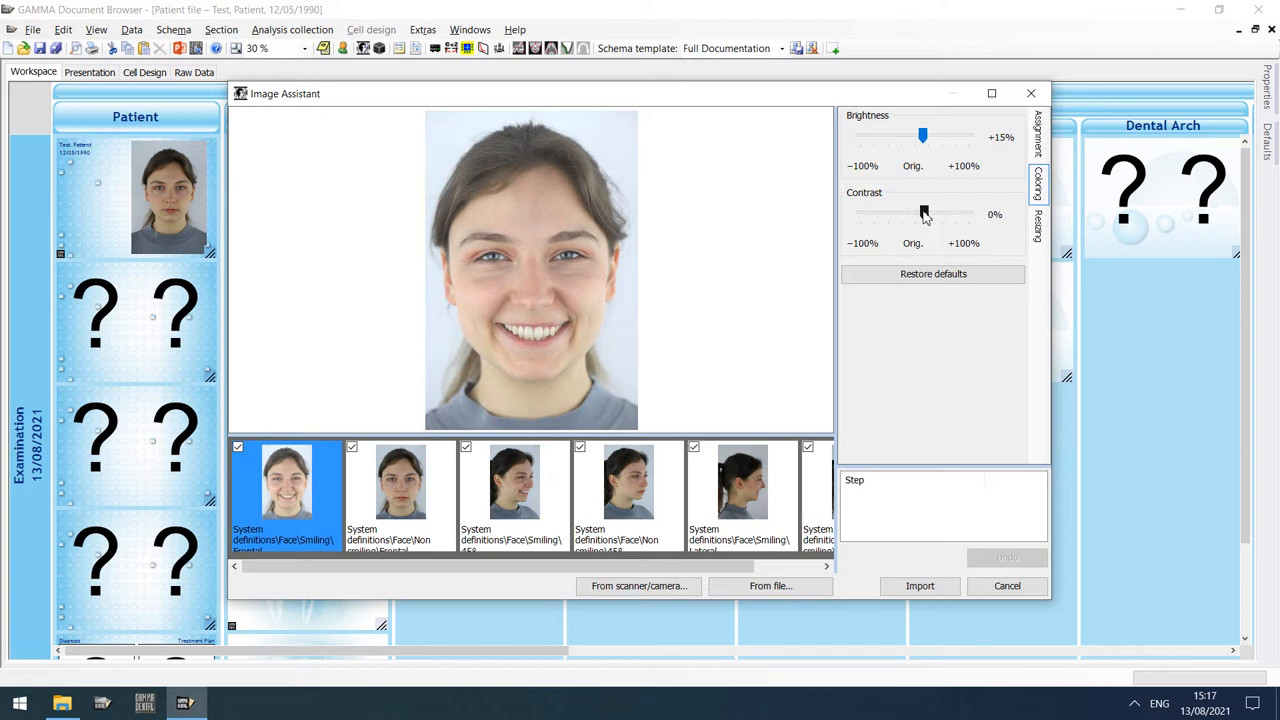
{"action": "left_click_drag", "start_coordinate": [904, 212], "coordinate": [924, 212]}
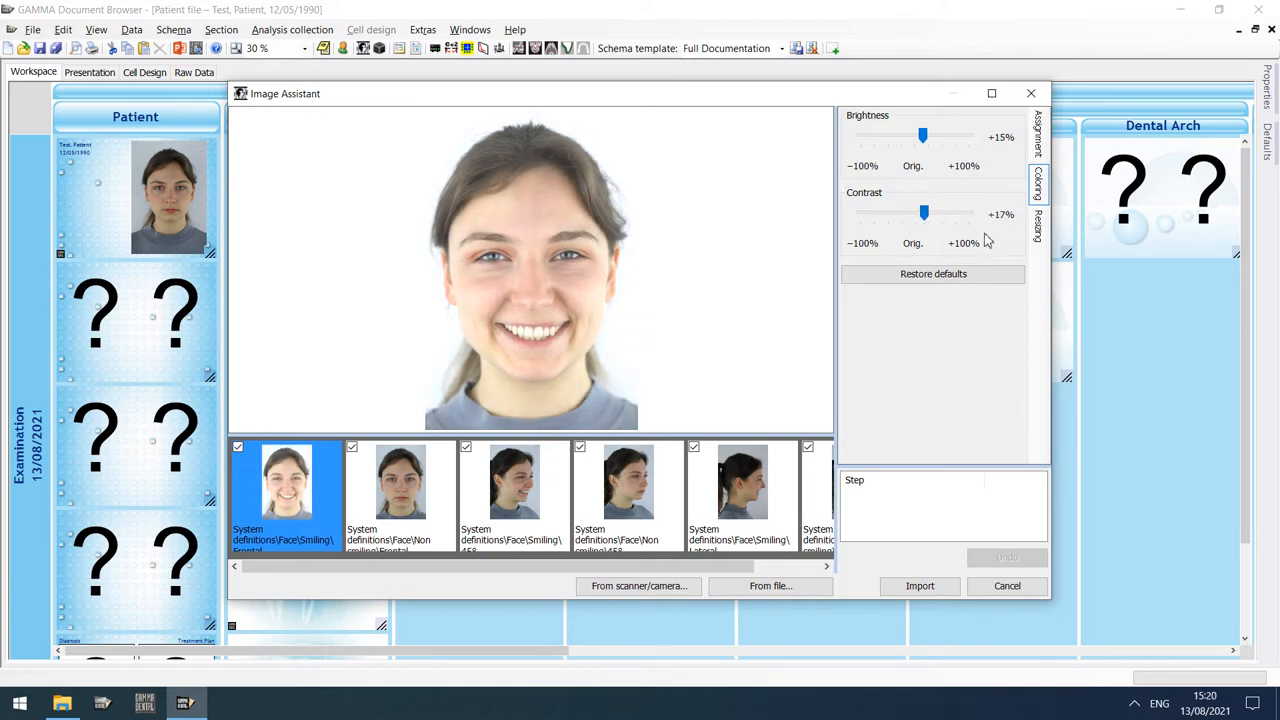
{"action": "mouse_move", "coordinate": [1040, 224]}
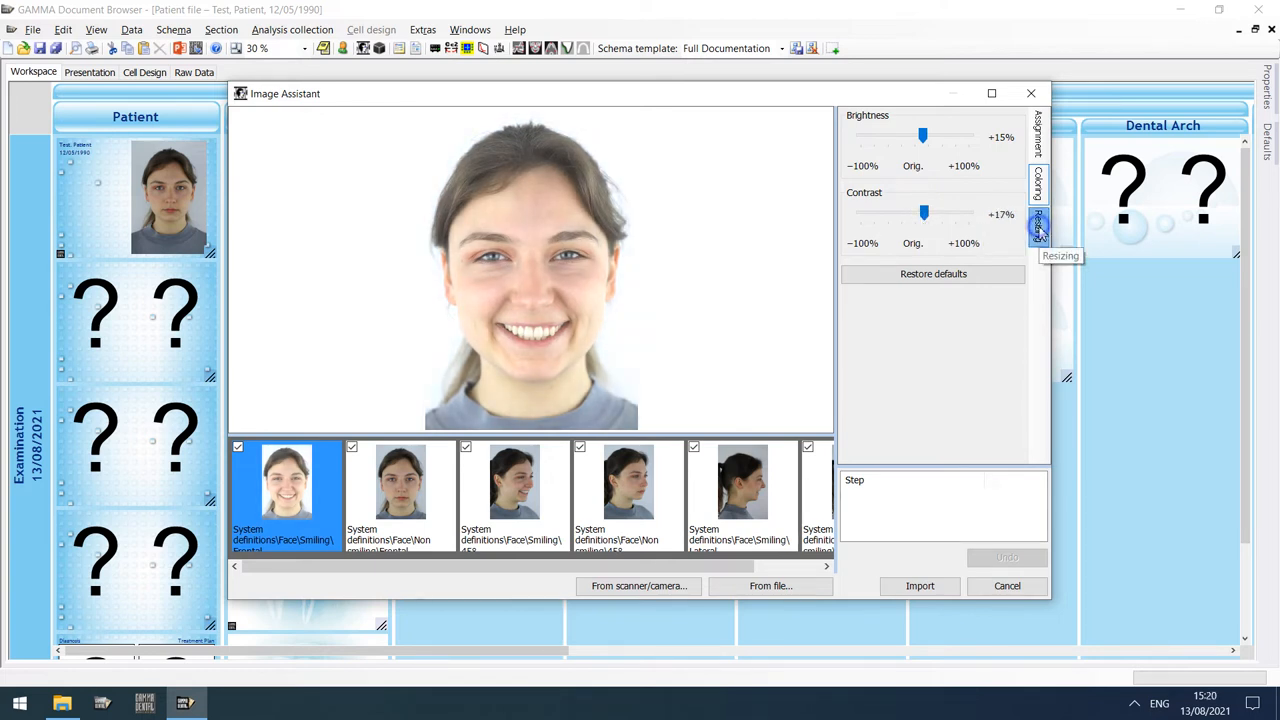
Step: Try a 180° rotation and horizontal mirroring on the smiling photo, reverting each
{"action": "left_click", "coordinate": [1040, 224]}
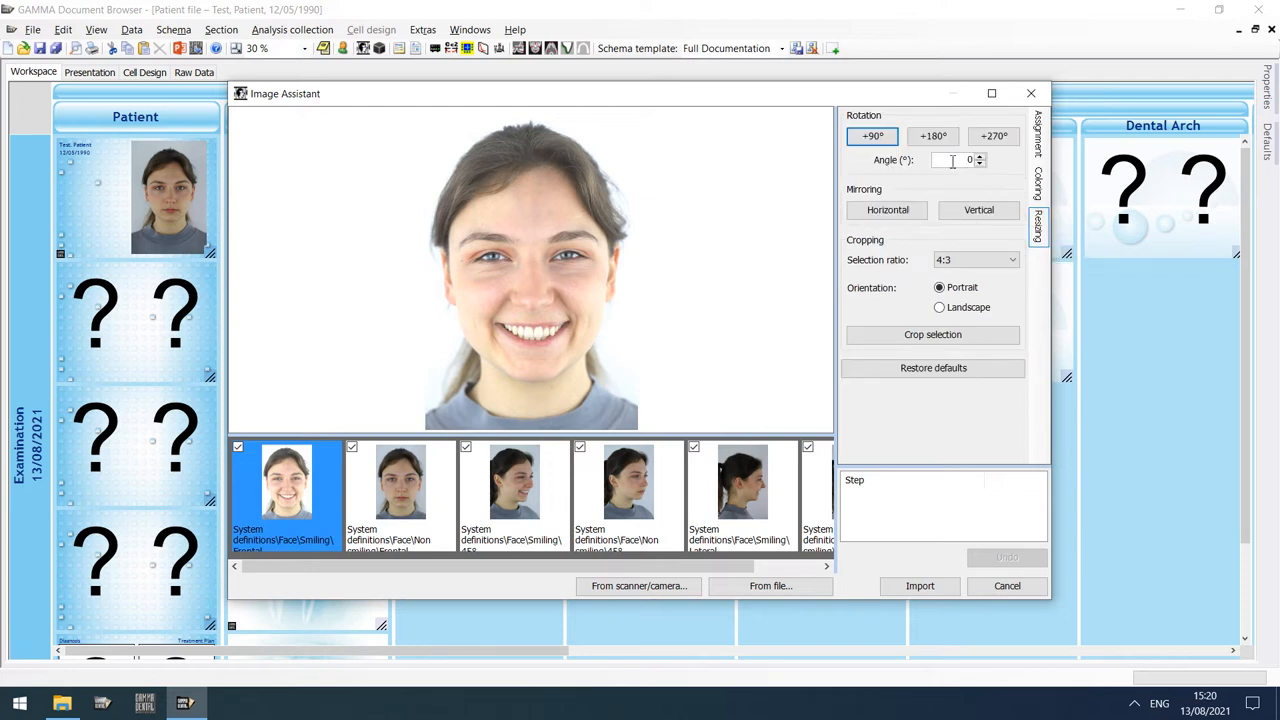
{"action": "left_click", "coordinate": [932, 136]}
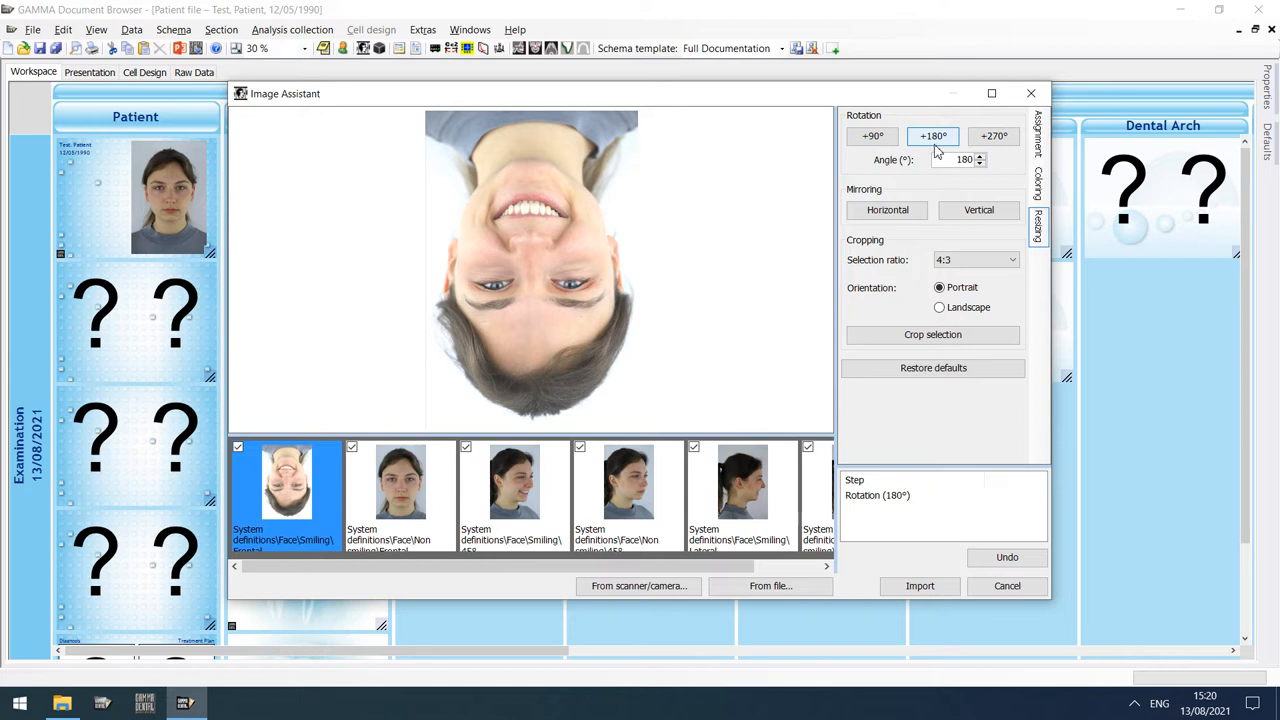
{"action": "left_click", "coordinate": [932, 136]}
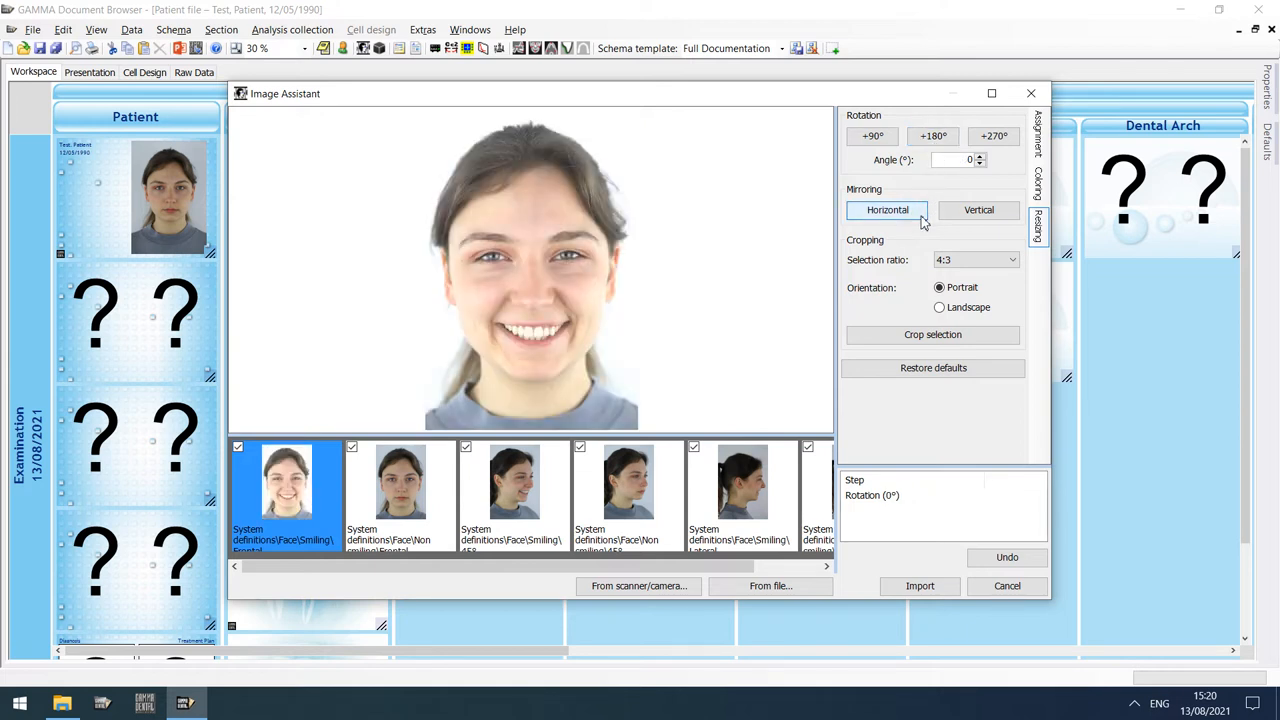
{"action": "left_click", "coordinate": [978, 210]}
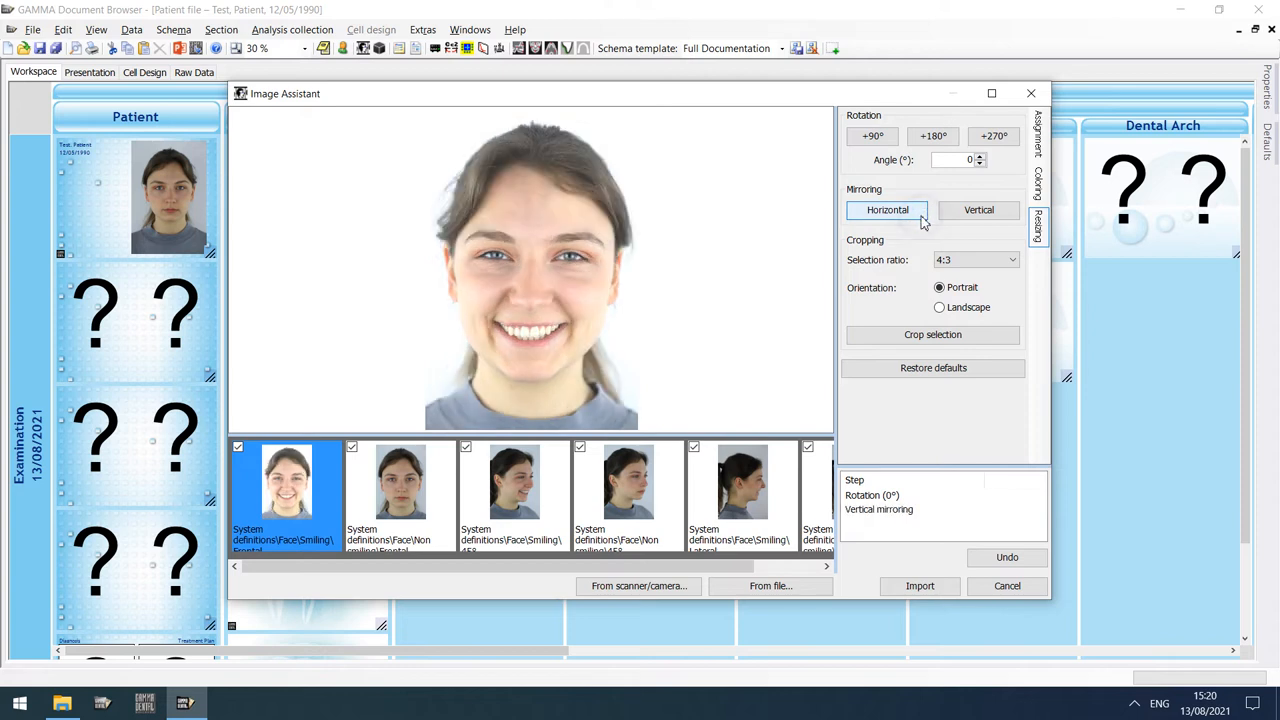
{"action": "left_click", "coordinate": [978, 210]}
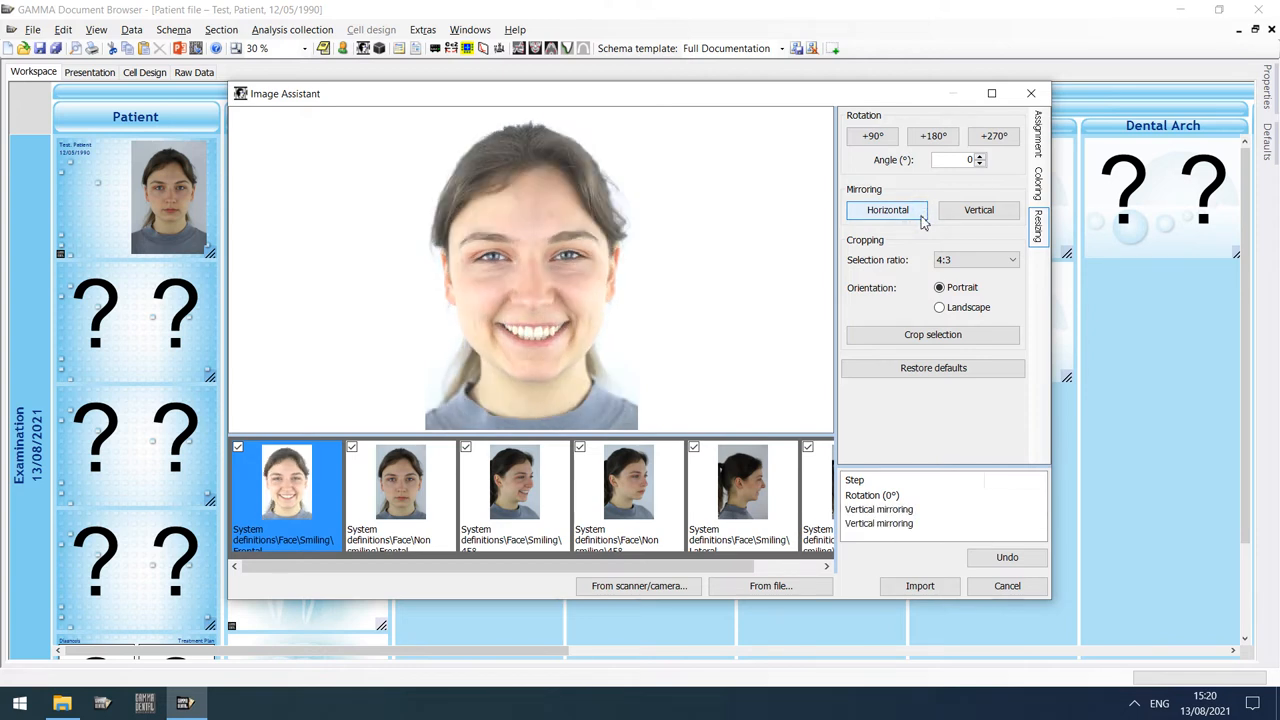
Step: Crop the photo to a portrait 4:3 frame, then restore defaults to clear all edits
{"action": "left_click", "coordinate": [940, 288]}
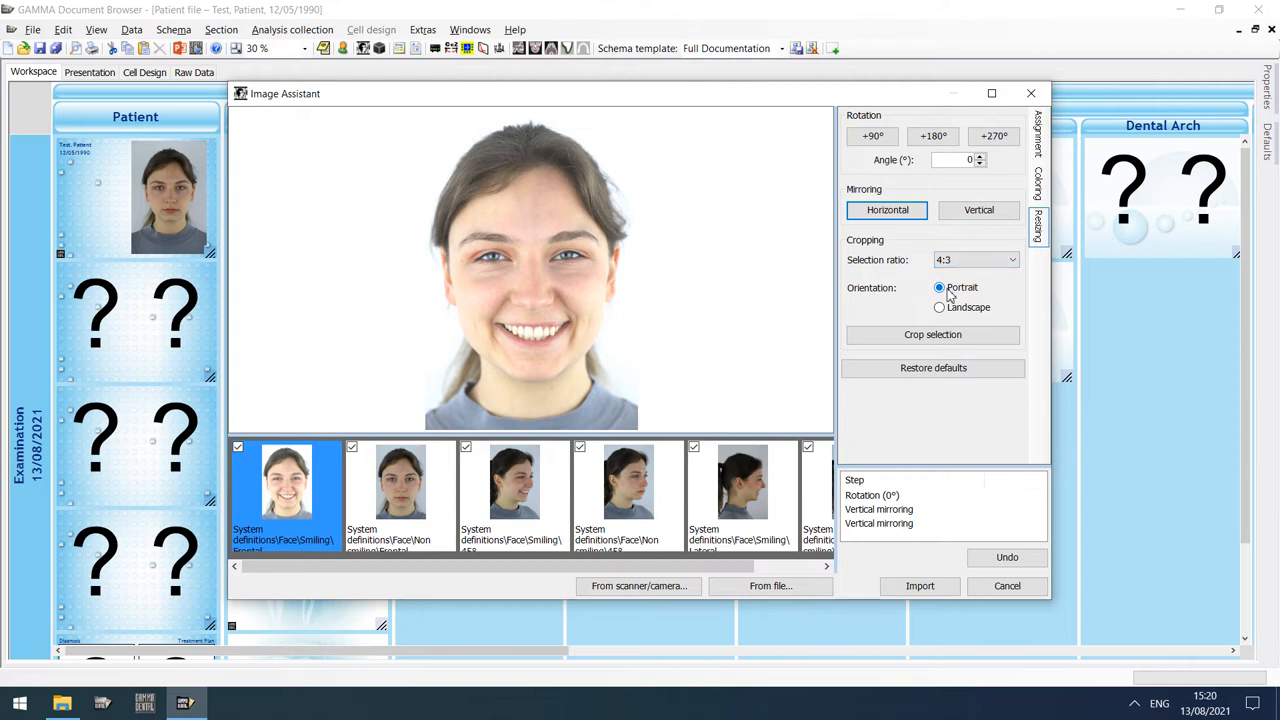
{"action": "left_click", "coordinate": [888, 210]}
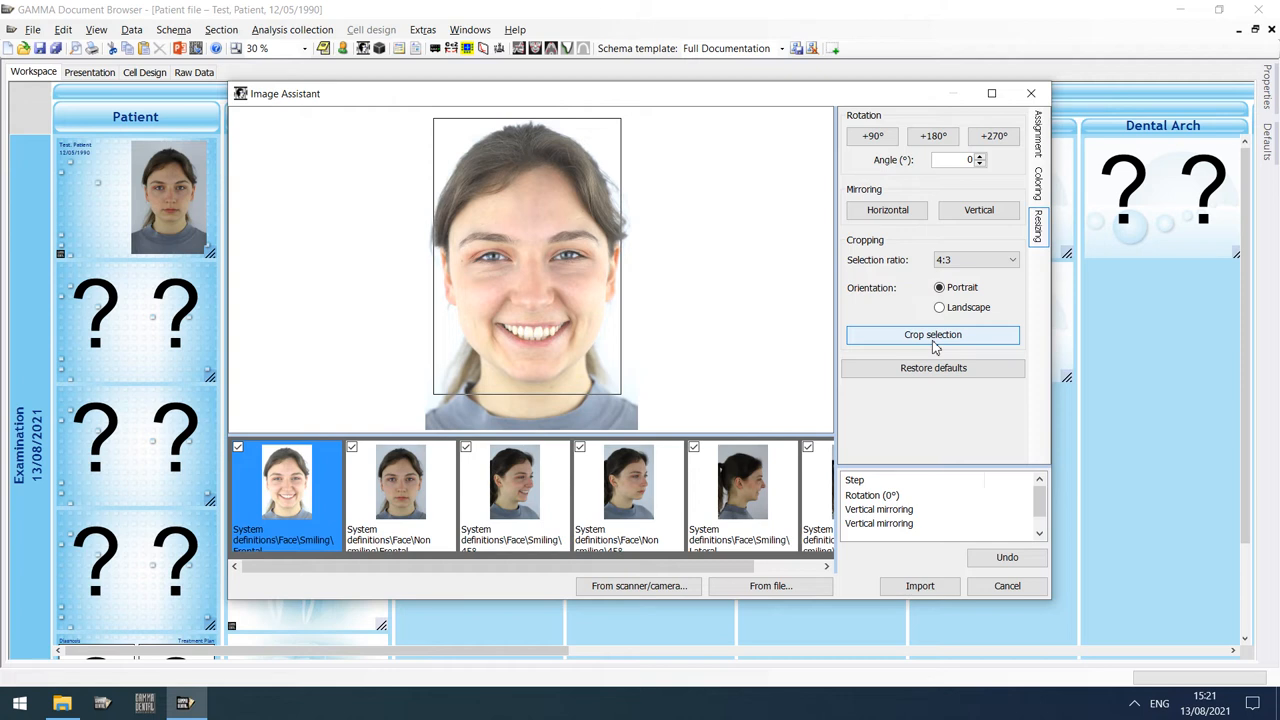
{"action": "left_click", "coordinate": [932, 334]}
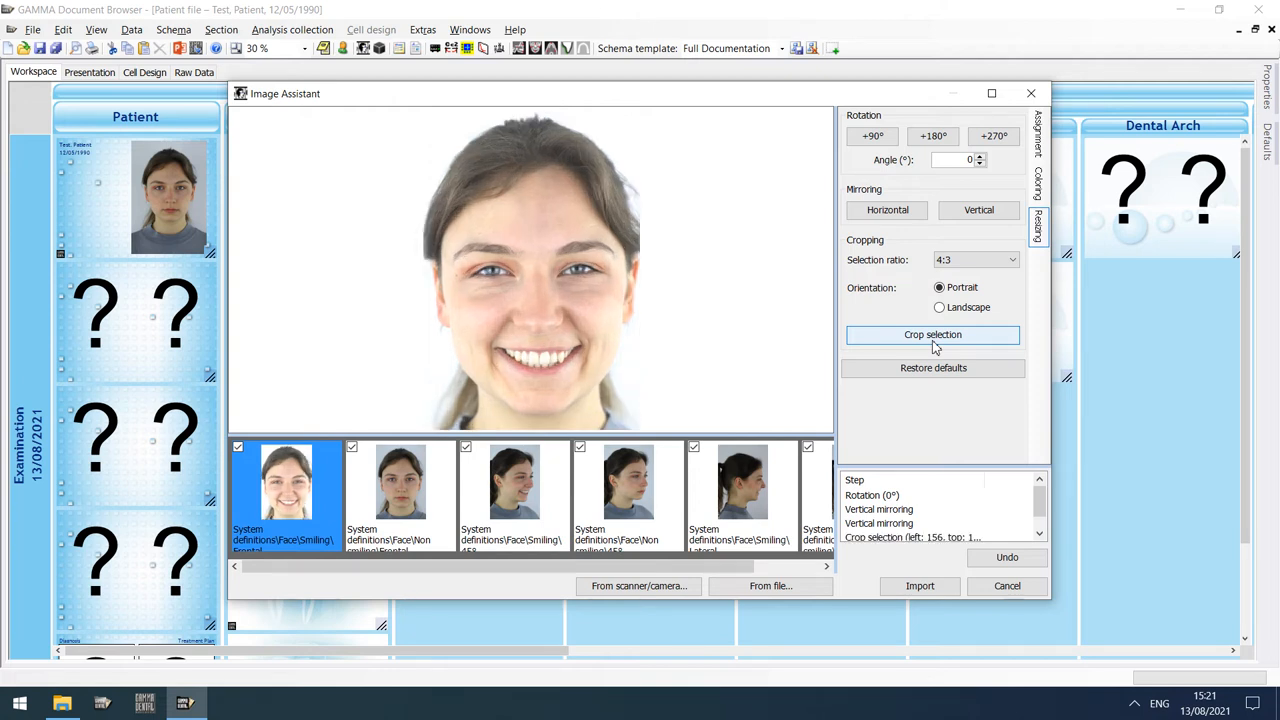
{"action": "mouse_move", "coordinate": [932, 380]}
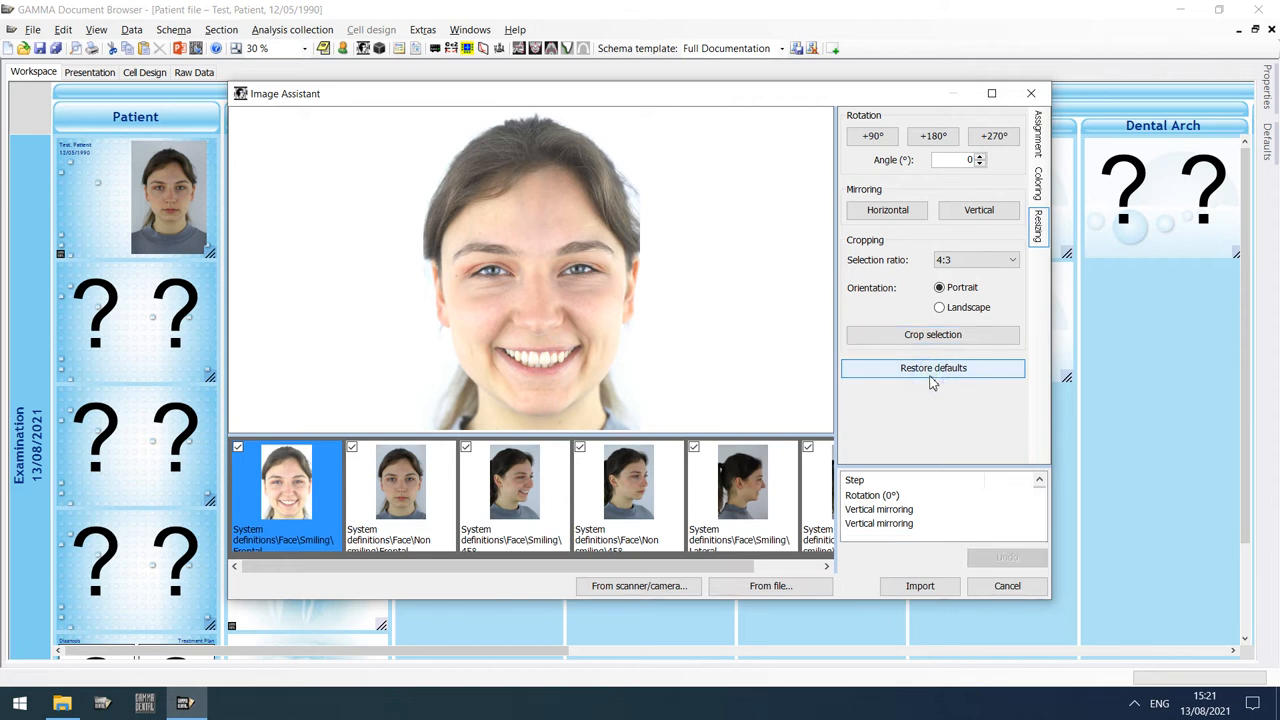
{"action": "left_click", "coordinate": [932, 368]}
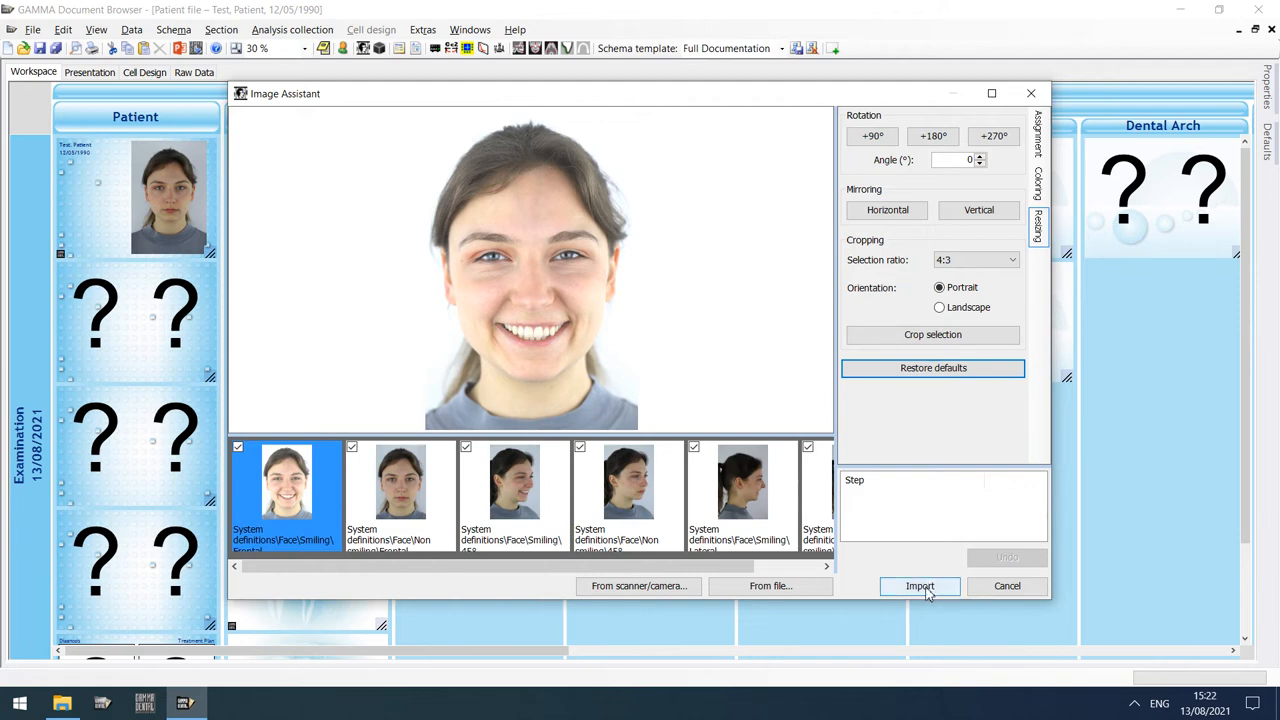
Step: Import the photos, then load the populated patient's frontal intraoral photo for editing
{"action": "left_click", "coordinate": [920, 584]}
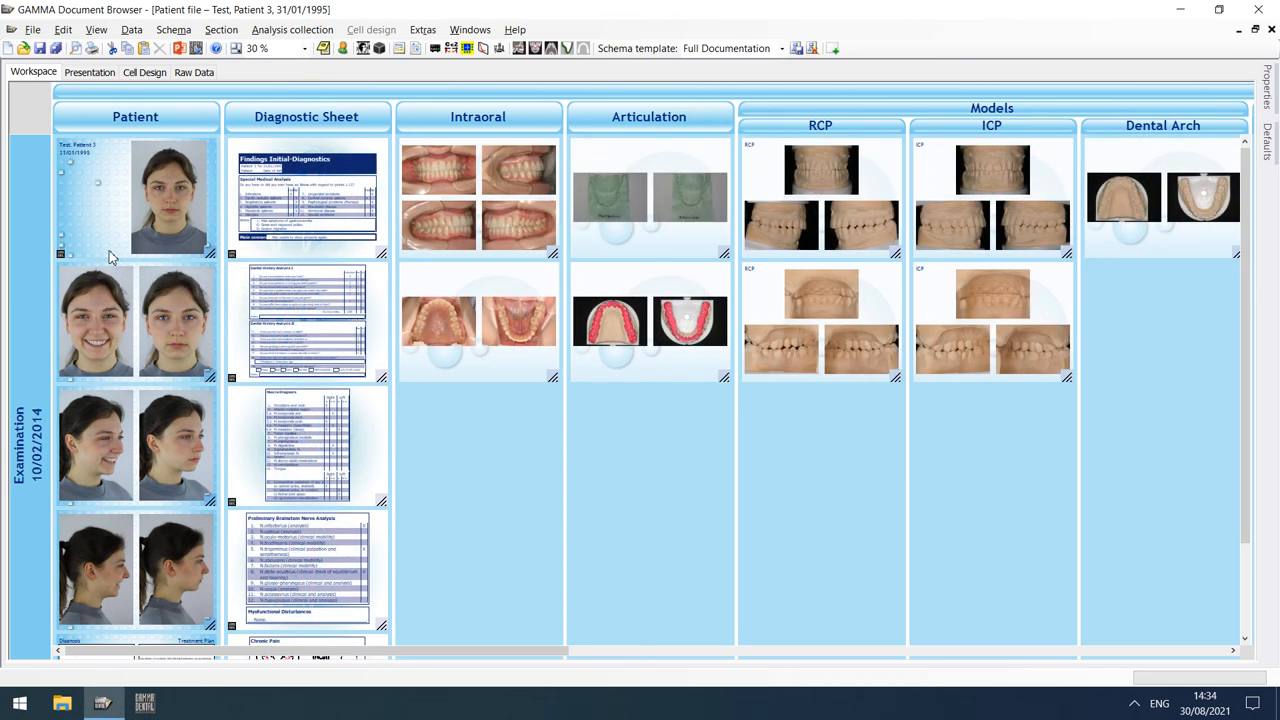
{"action": "mouse_move", "coordinate": [556, 256]}
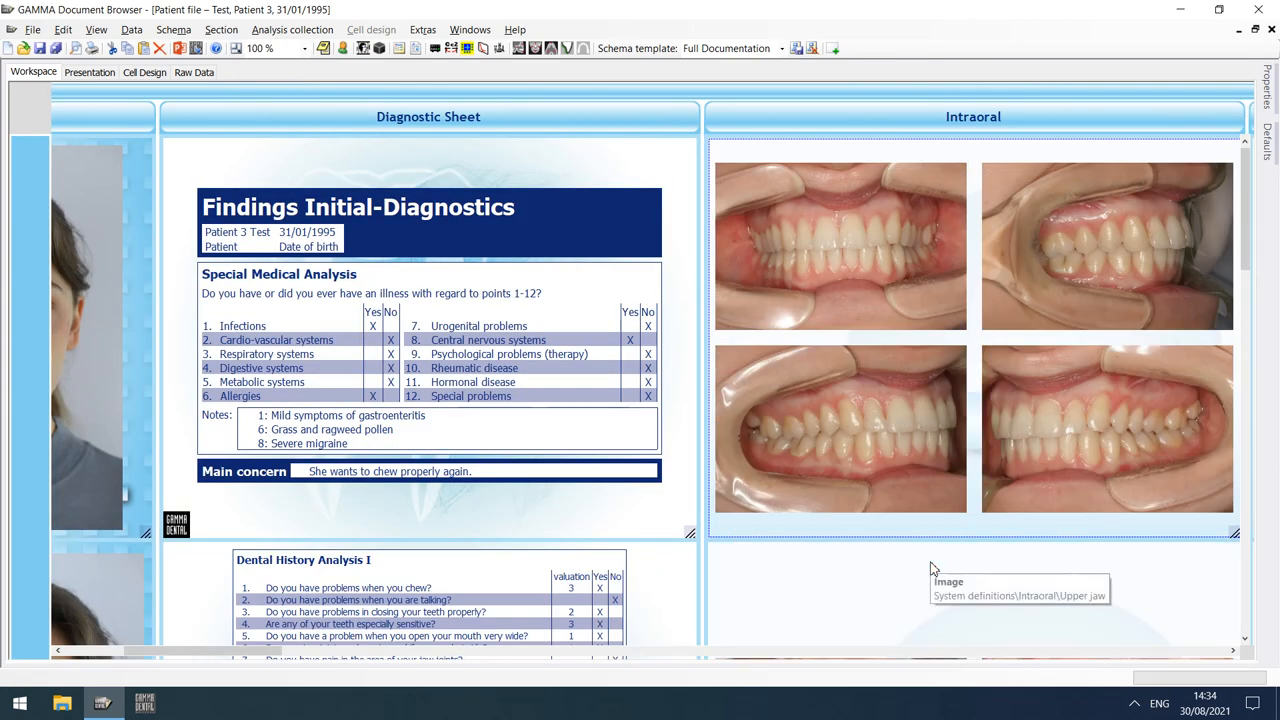
{"action": "mouse_move", "coordinate": [916, 320]}
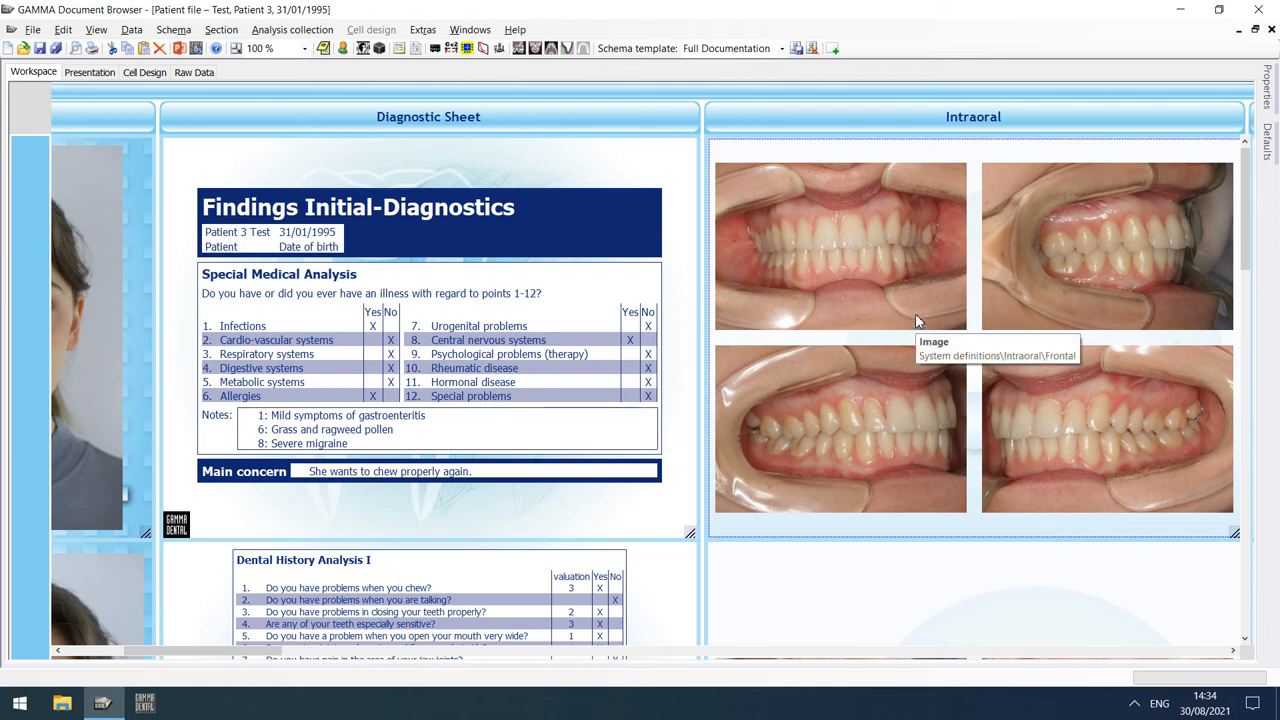
{"action": "double_click", "coordinate": [840, 244]}
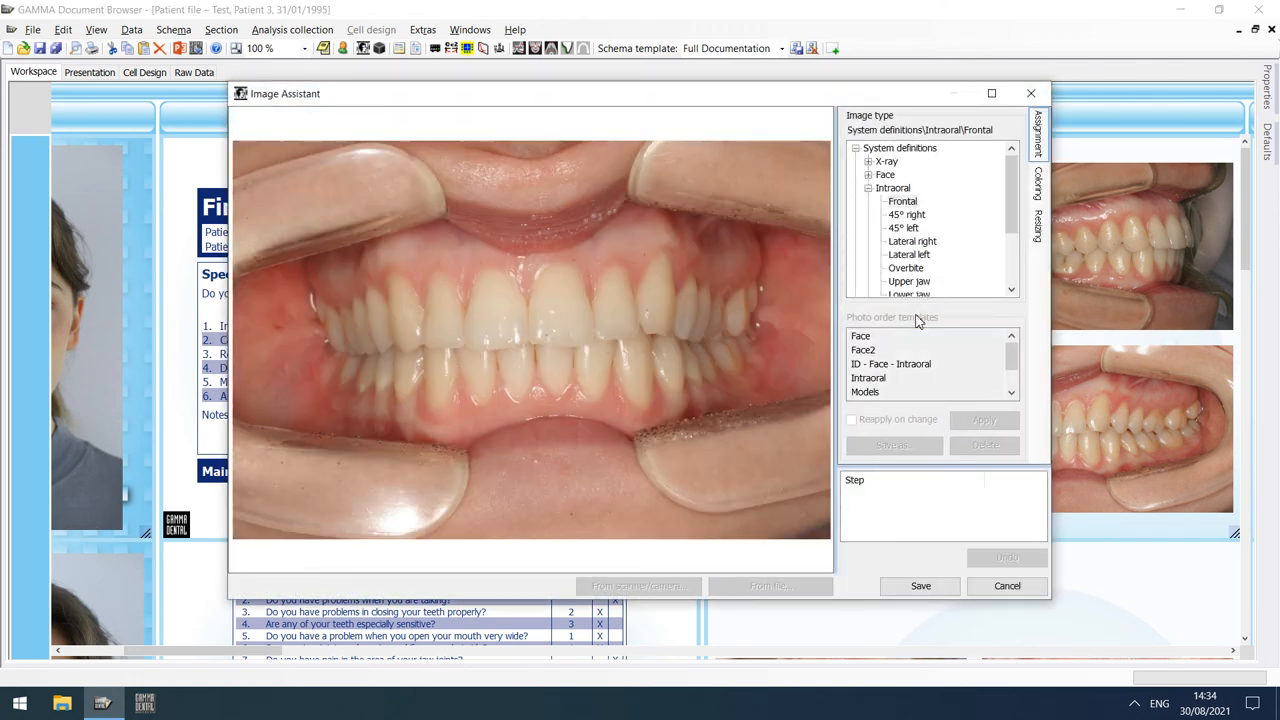